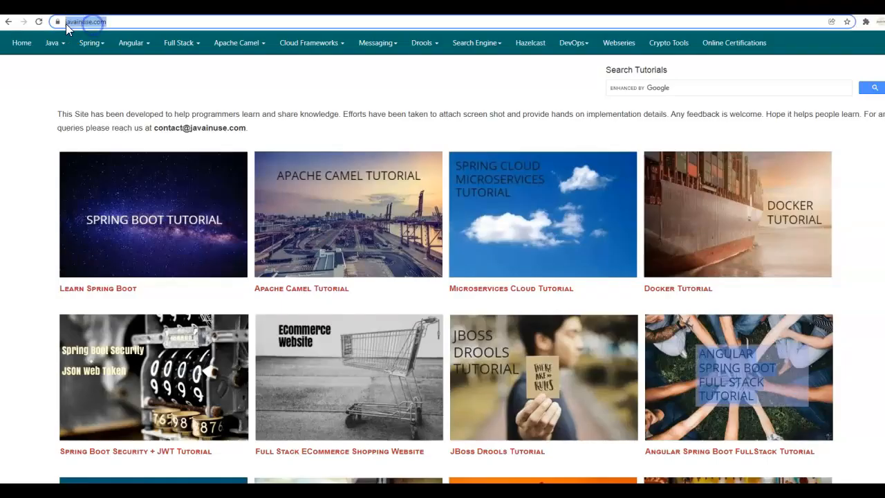
- Open the 'What is Spring Batch?' article from the javainuse Spring Boot Batch tutorial list
{"action": "left_click", "coordinate": [88, 42]}
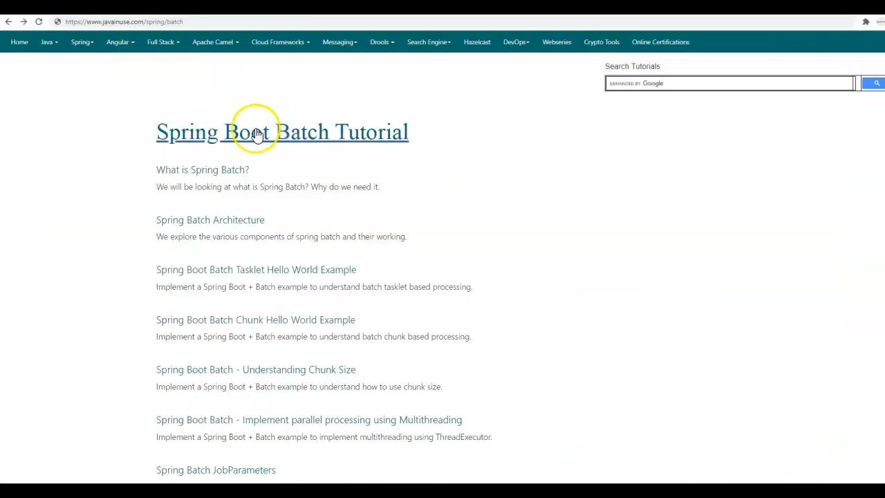
{"action": "mouse_move", "coordinate": [536, 426]}
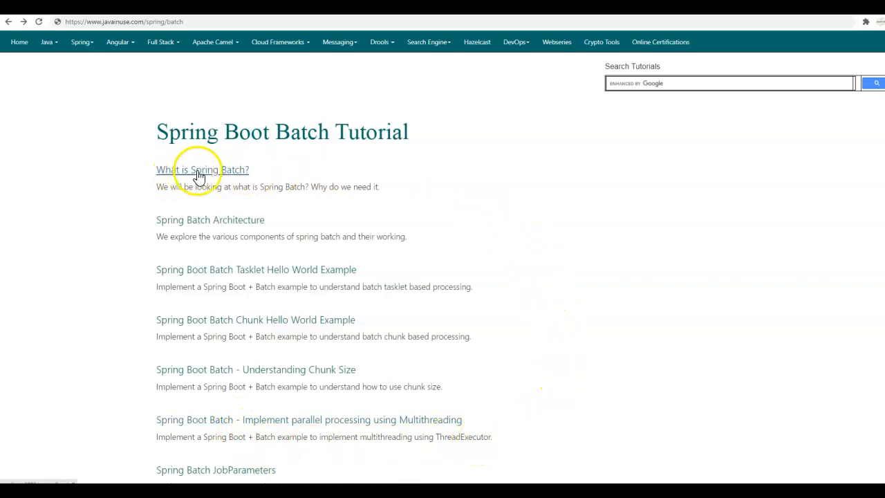
{"action": "left_click", "coordinate": [202, 168]}
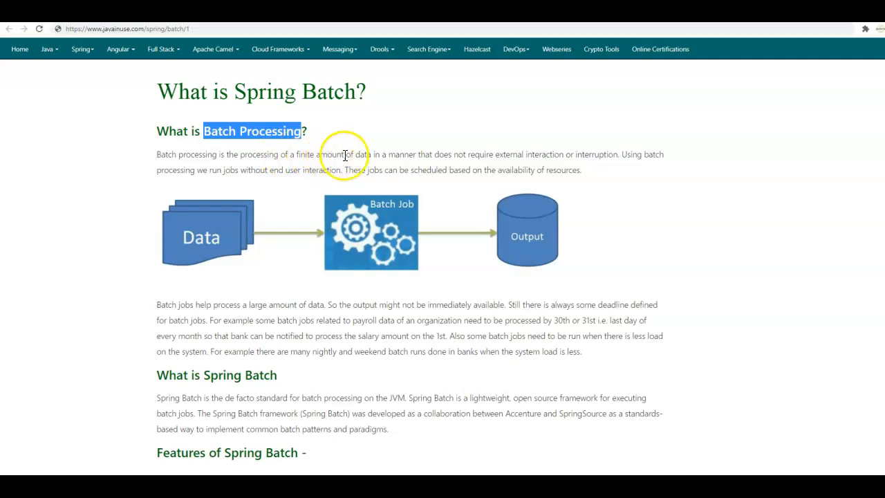
{"action": "mouse_move", "coordinate": [475, 155]}
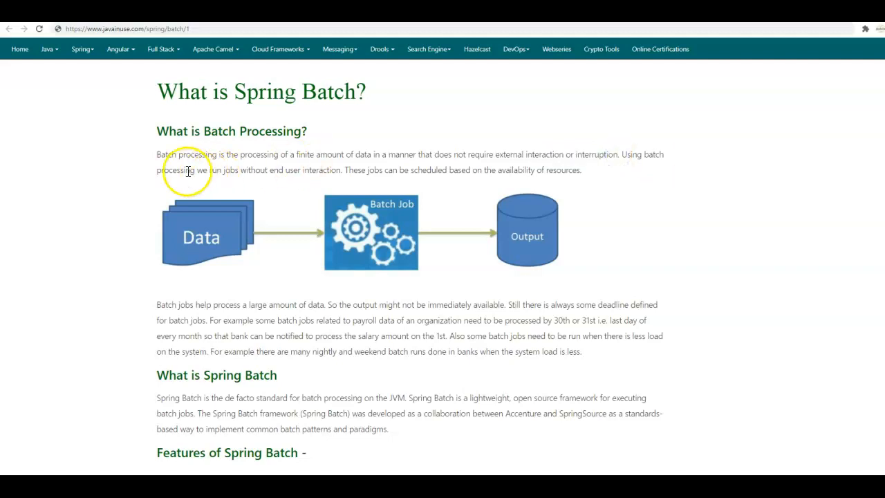
{"action": "left_click_drag", "start_coordinate": [241, 168], "coordinate": [332, 168]}
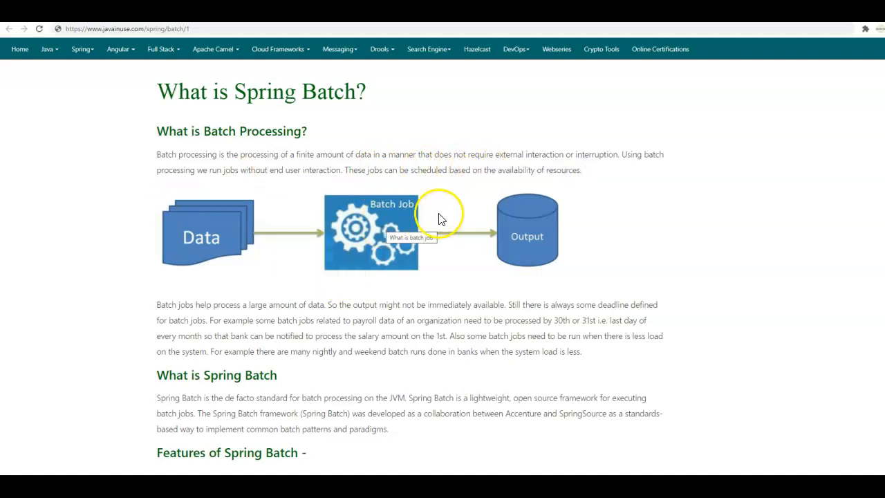
{"action": "mouse_move", "coordinate": [224, 194]}
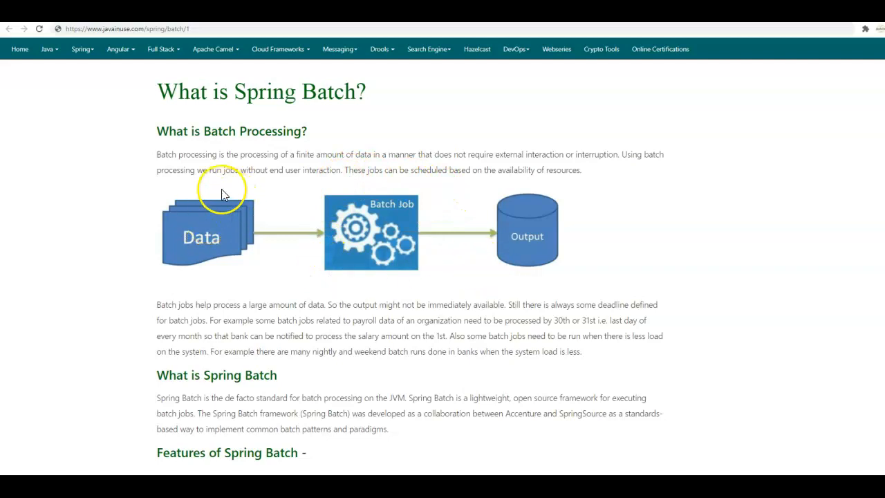
{"action": "mouse_move", "coordinate": [625, 232]}
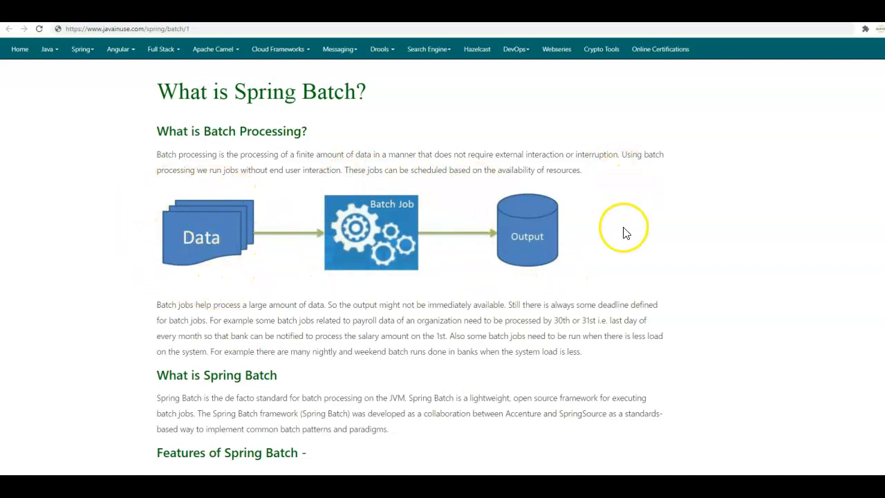
{"action": "mouse_move", "coordinate": [250, 298]}
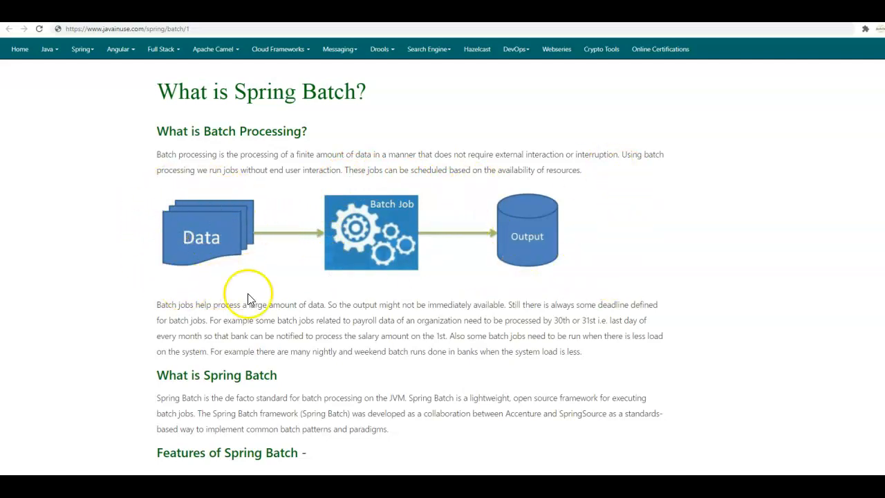
{"action": "mouse_move", "coordinate": [274, 252]}
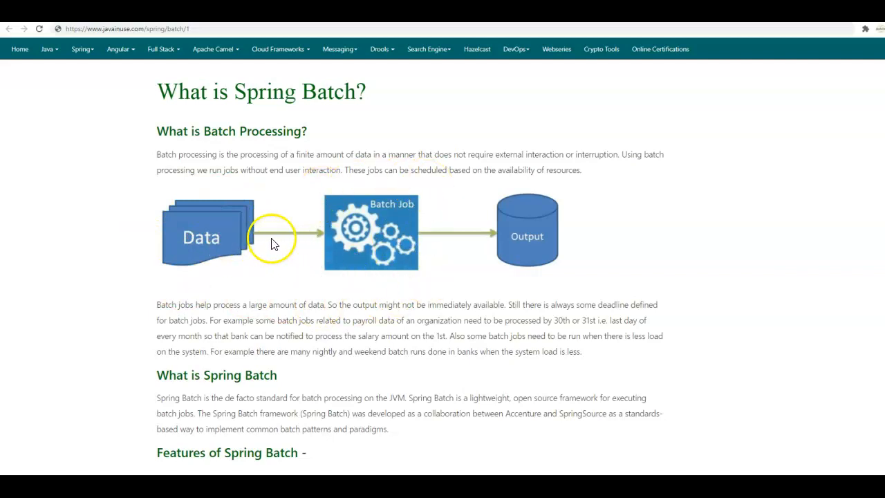
{"action": "mouse_move", "coordinate": [319, 272]}
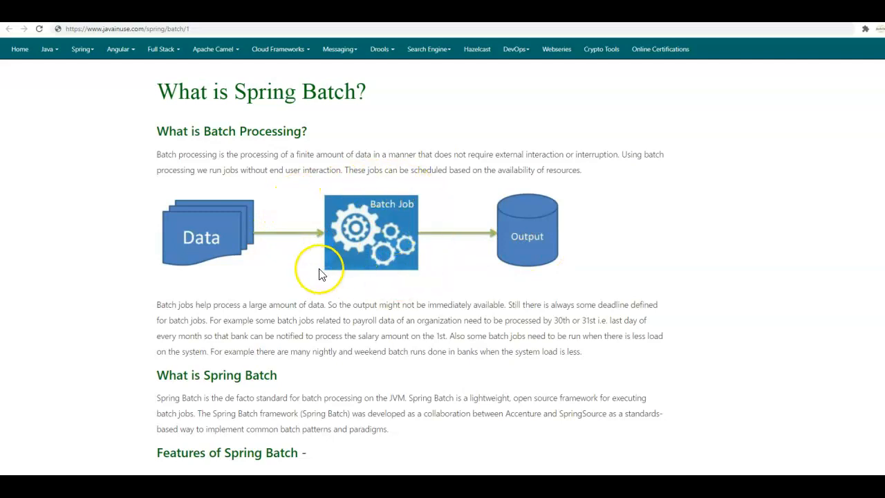
{"action": "mouse_move", "coordinate": [760, 274]}
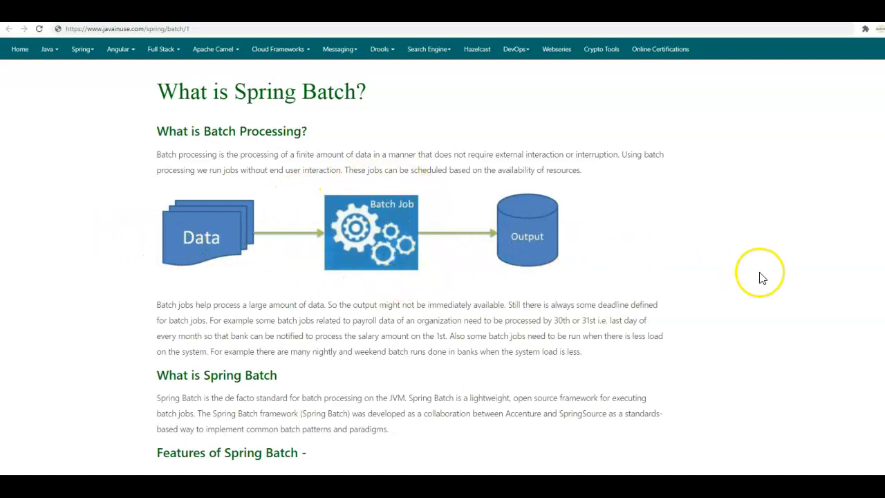
{"action": "mouse_move", "coordinate": [374, 191]}
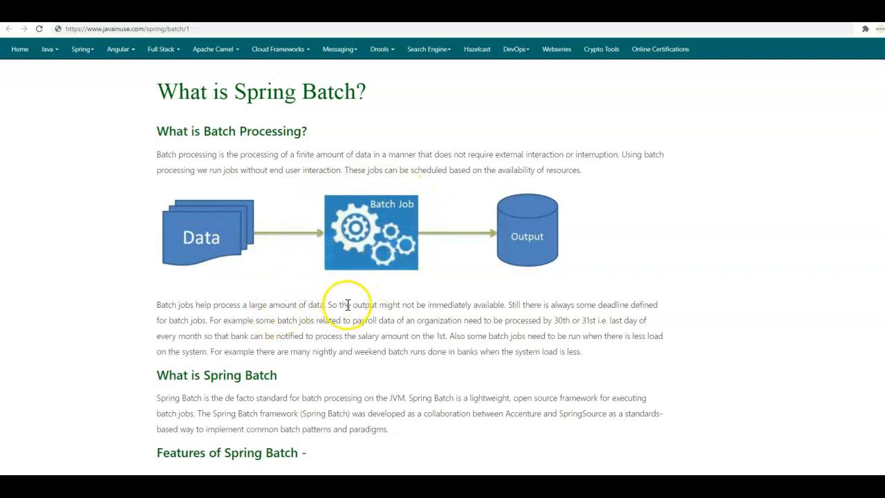
{"action": "left_click_drag", "start_coordinate": [346, 304], "coordinate": [477, 304]}
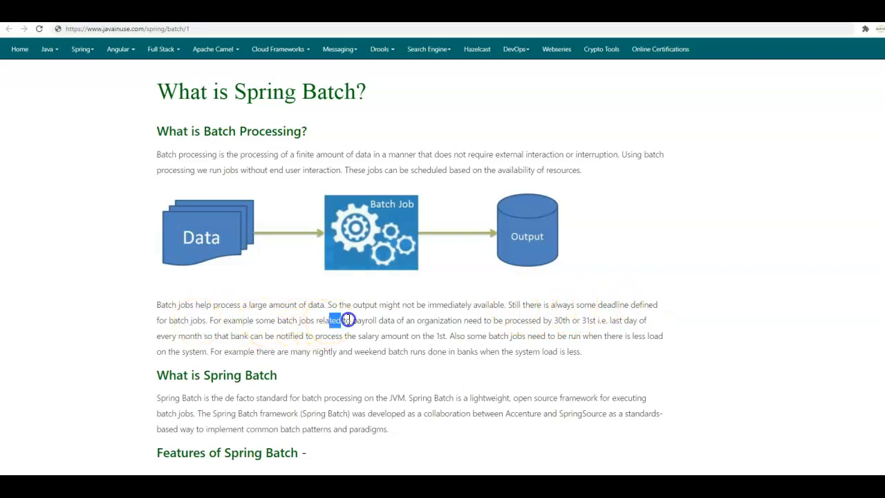
{"action": "left_click_drag", "start_coordinate": [349, 319], "coordinate": [501, 321]}
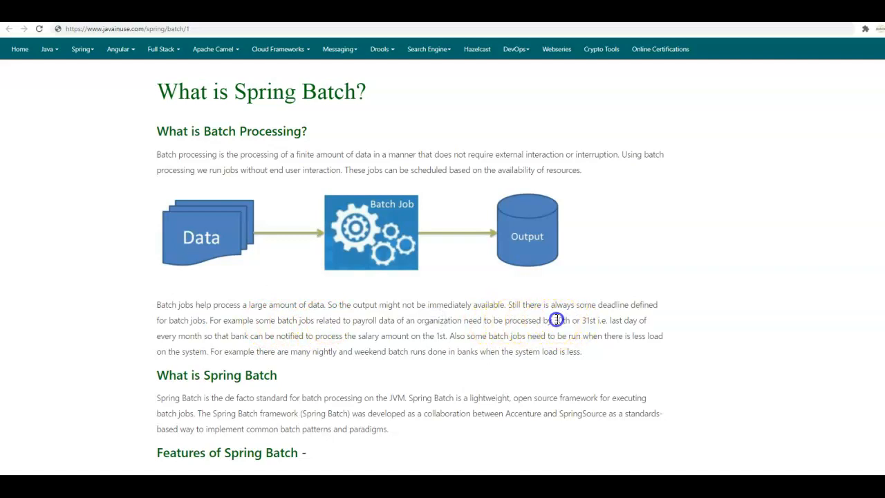
{"action": "left_click_drag", "start_coordinate": [556, 321], "coordinate": [621, 320]}
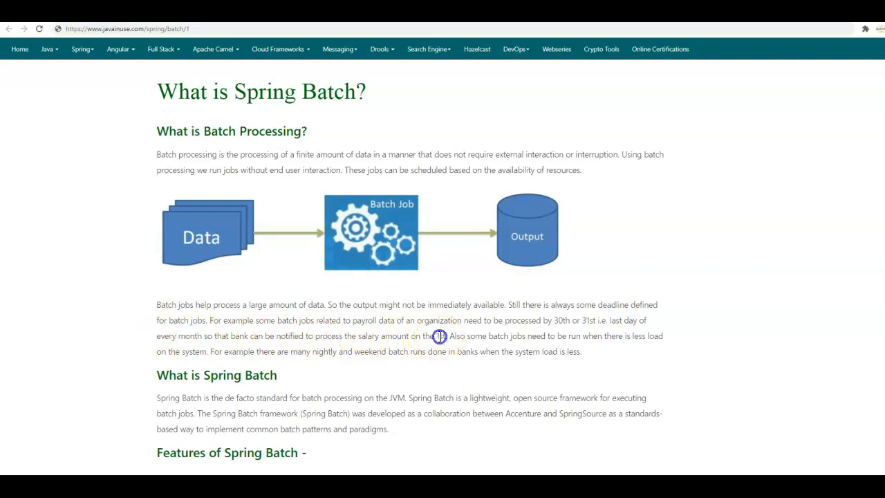
{"action": "double_click", "coordinate": [440, 336]}
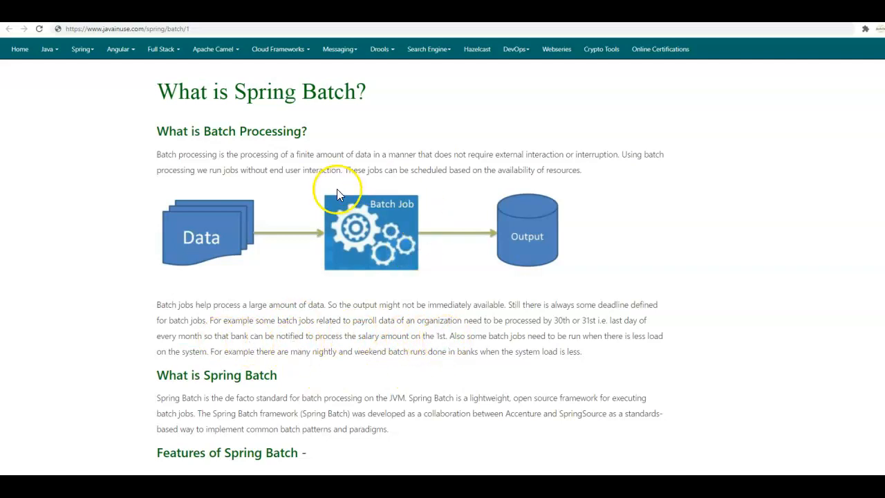
{"action": "mouse_move", "coordinate": [256, 210]}
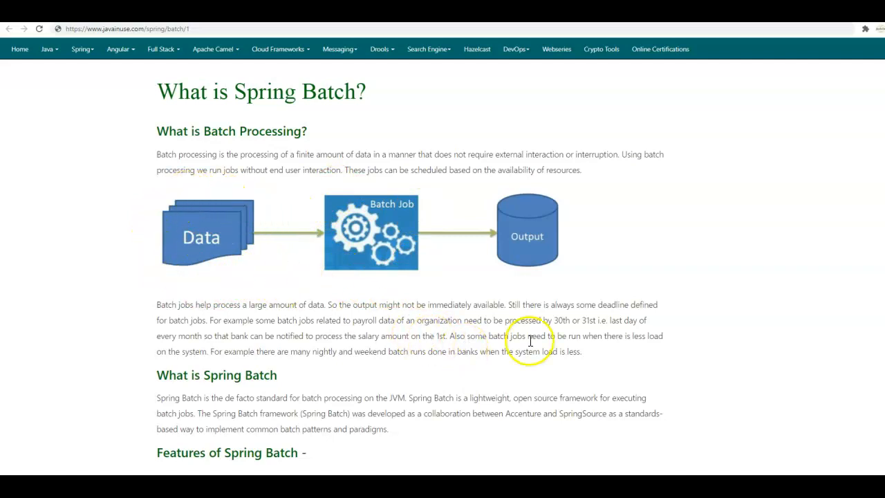
{"action": "mouse_move", "coordinate": [174, 368]}
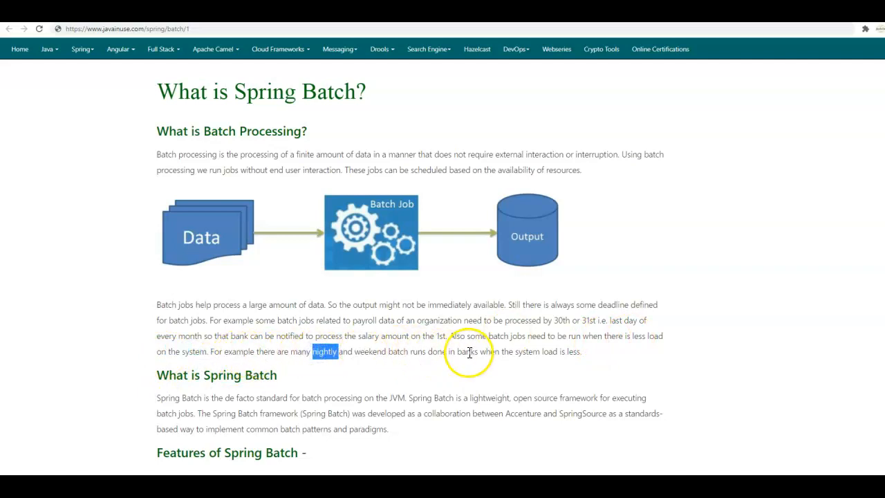
{"action": "left_click_drag", "start_coordinate": [468, 351], "coordinate": [580, 351]}
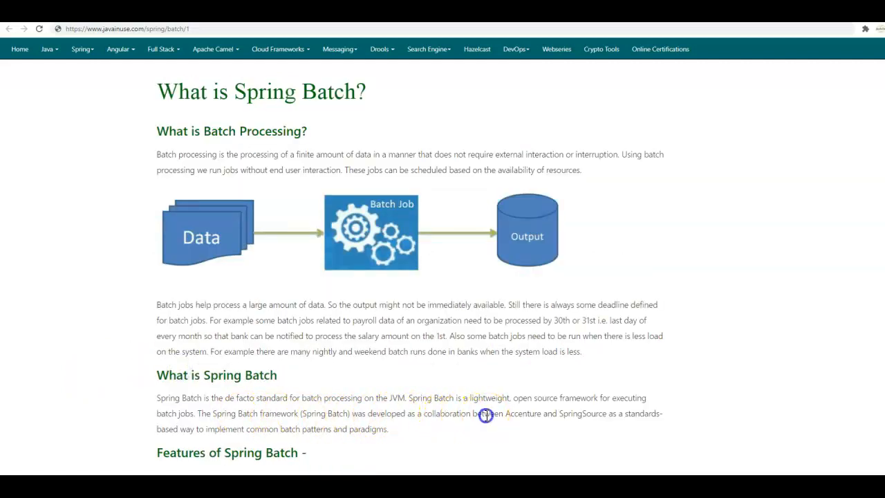
{"action": "double_click", "coordinate": [583, 412]}
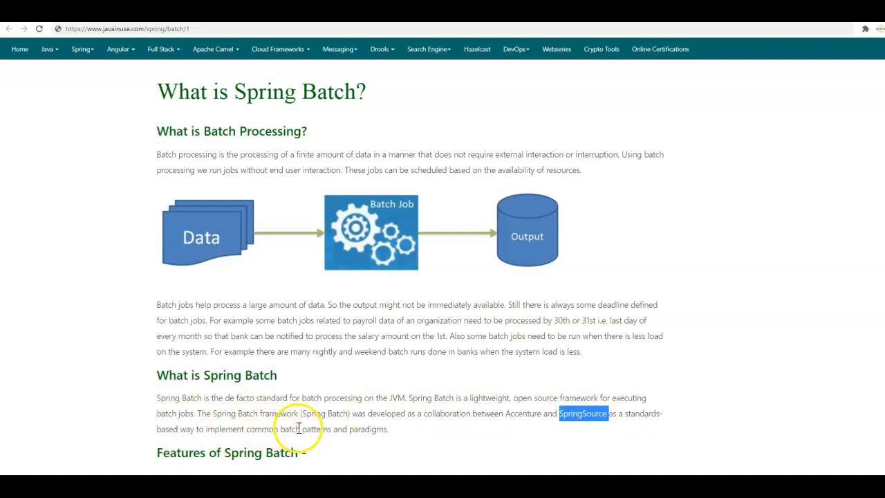
{"action": "scroll", "scroll_direction": "down", "scroll_amount": 3}
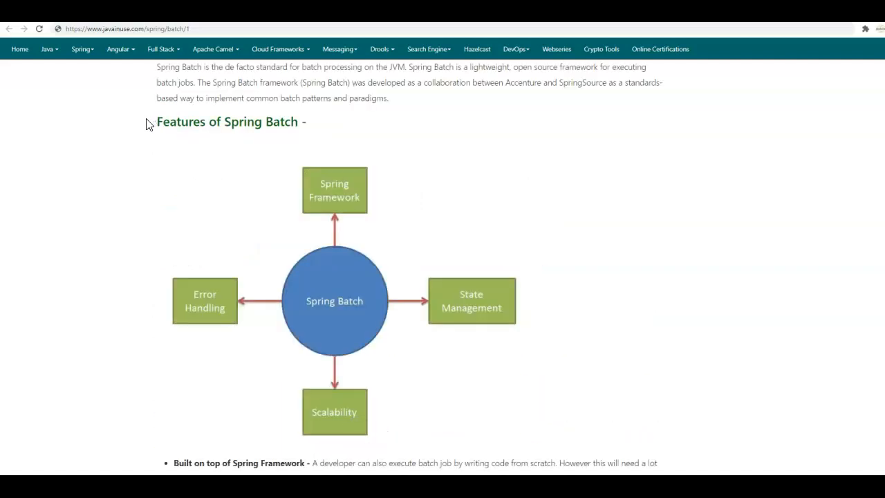
- Read the first feature bullet, highlighting 'based on Spring Framework', 'open sourced' and 'thoroughly'
{"action": "scroll", "scroll_direction": "down", "scroll_amount": 3}
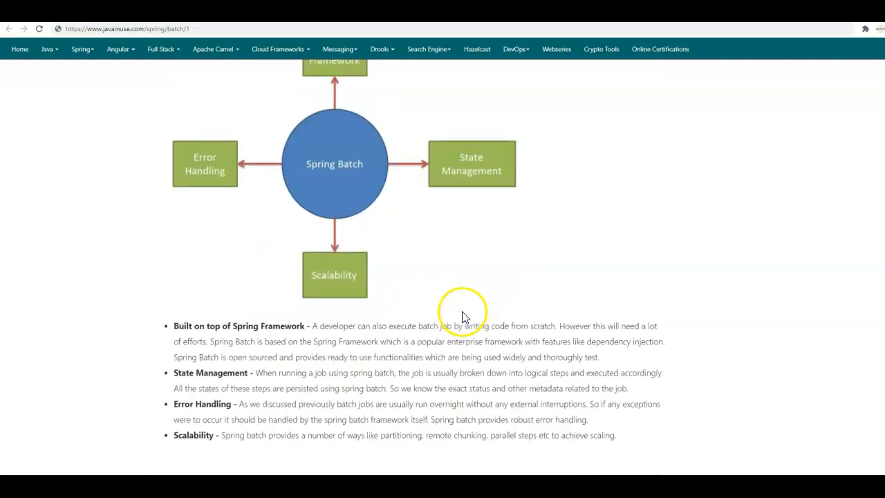
{"action": "scroll", "scroll_direction": "down", "scroll_amount": 3}
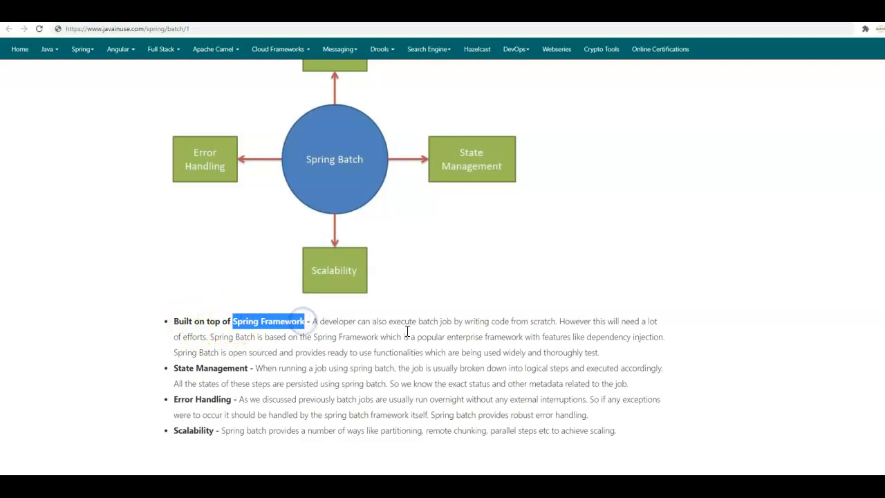
{"action": "mouse_move", "coordinate": [500, 321]}
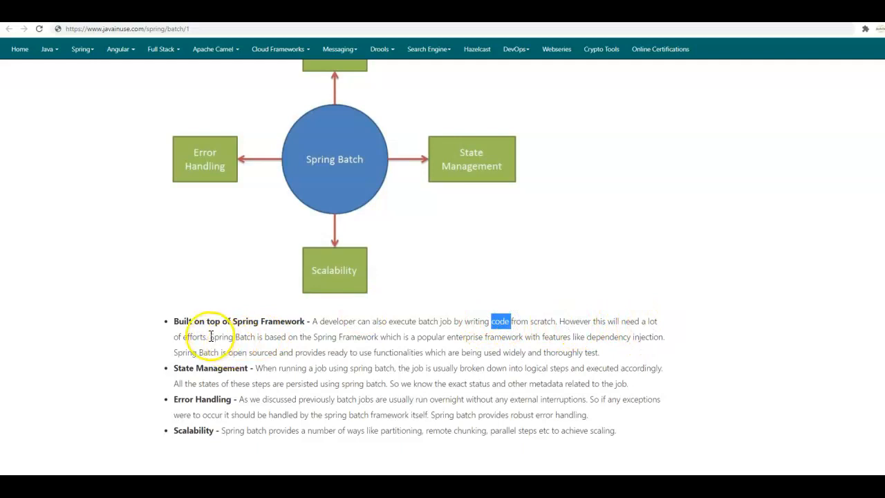
{"action": "left_click_drag", "start_coordinate": [210, 338], "coordinate": [380, 337]}
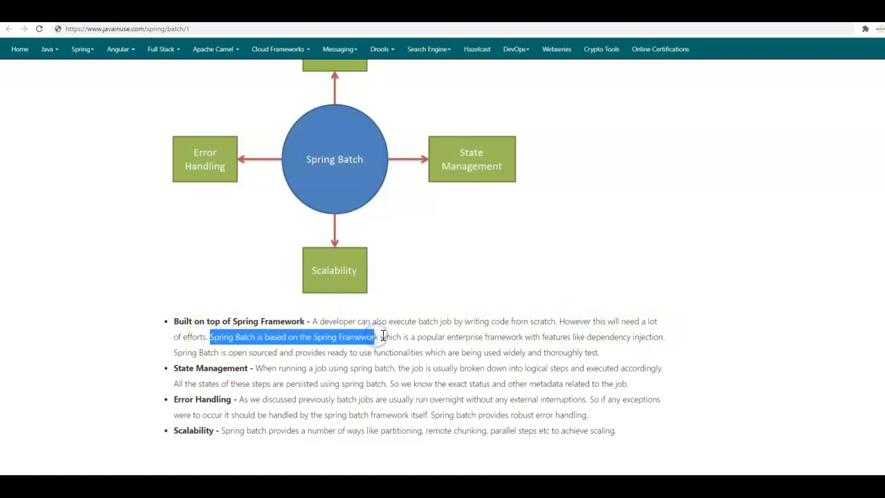
{"action": "mouse_move", "coordinate": [553, 339]}
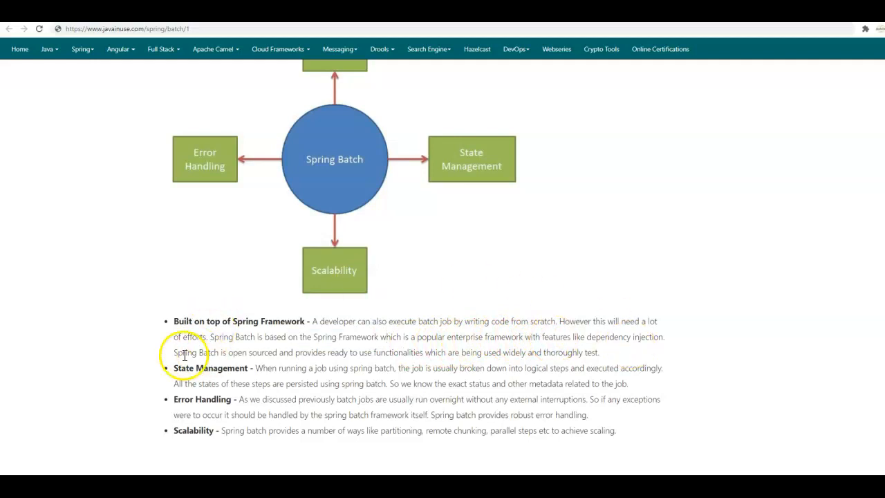
{"action": "double_click", "coordinate": [235, 352]}
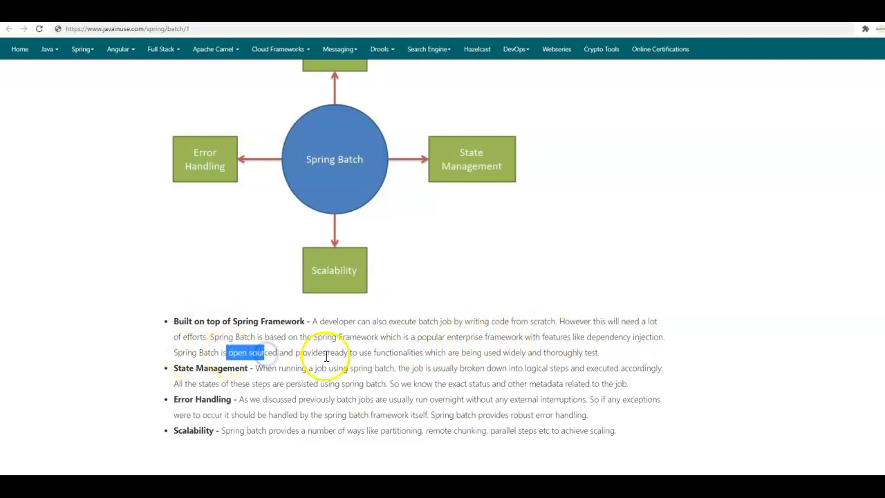
{"action": "double_click", "coordinate": [398, 352]}
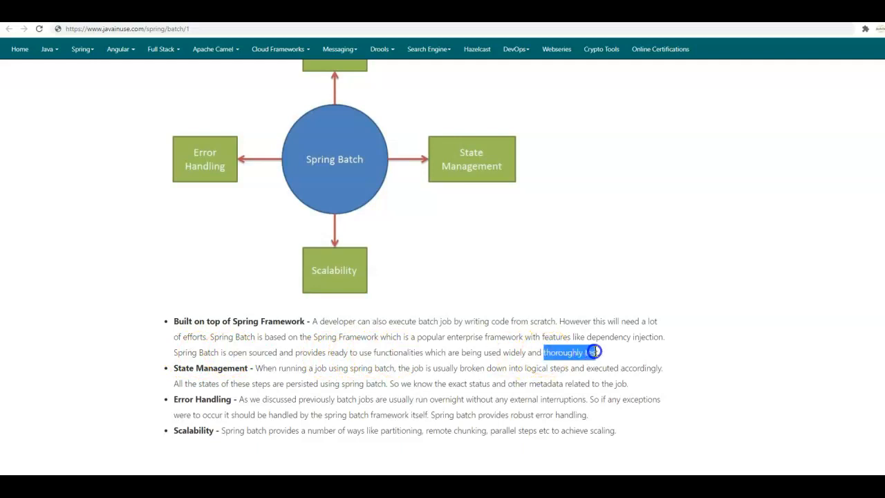
- Read the State Management bullet, highlighting its heading, 'logical steps' and the word 'State'
{"action": "double_click", "coordinate": [210, 368]}
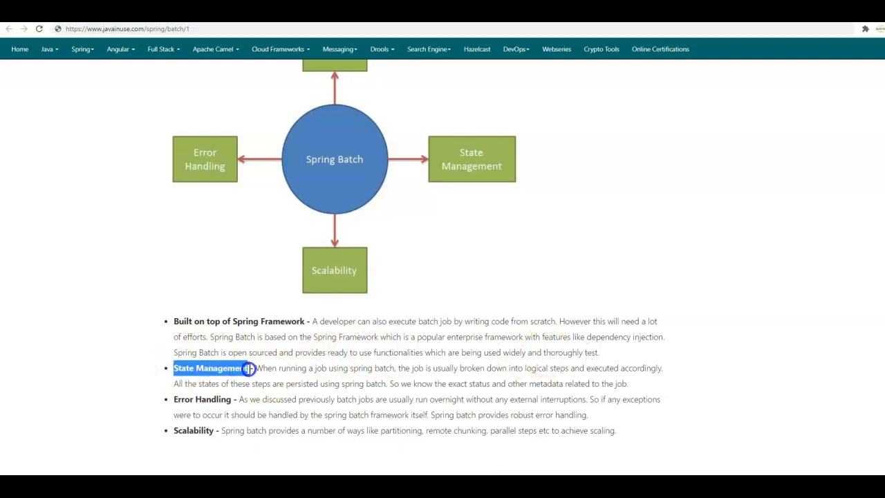
{"action": "double_click", "coordinate": [379, 368]}
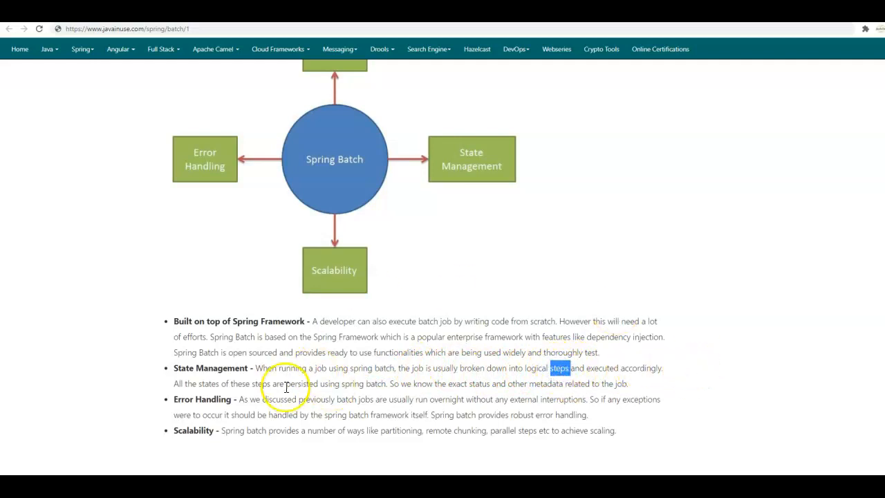
{"action": "mouse_move", "coordinate": [323, 385]}
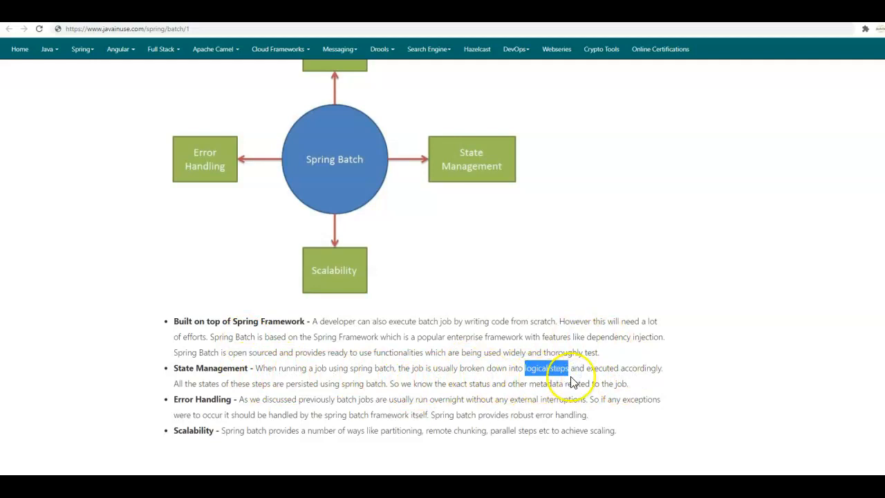
{"action": "left_click", "coordinate": [179, 370]}
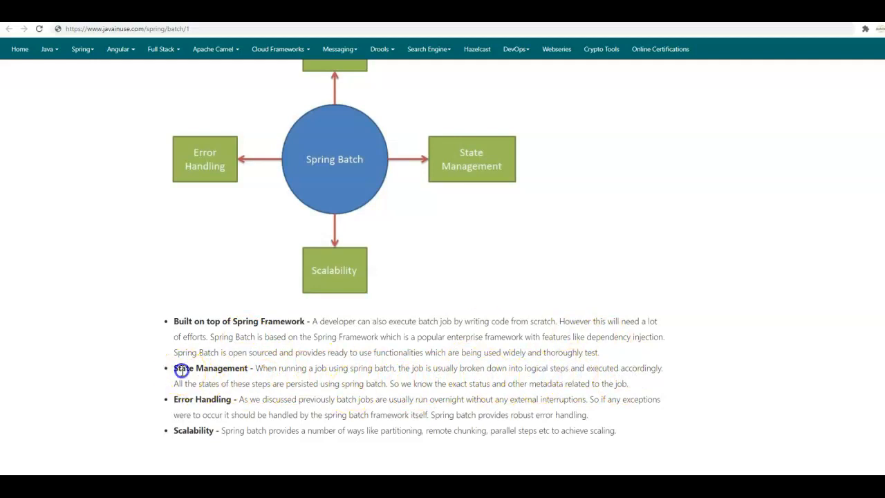
{"action": "double_click", "coordinate": [184, 367]}
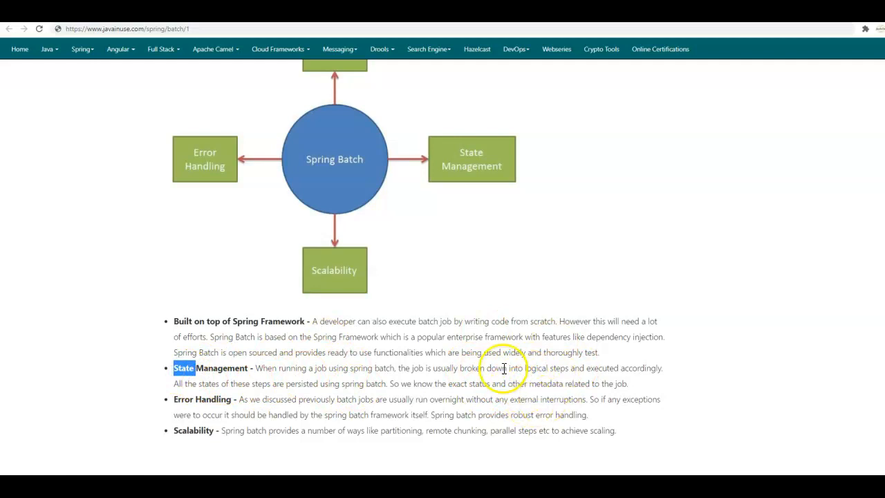
{"action": "mouse_move", "coordinate": [539, 378]}
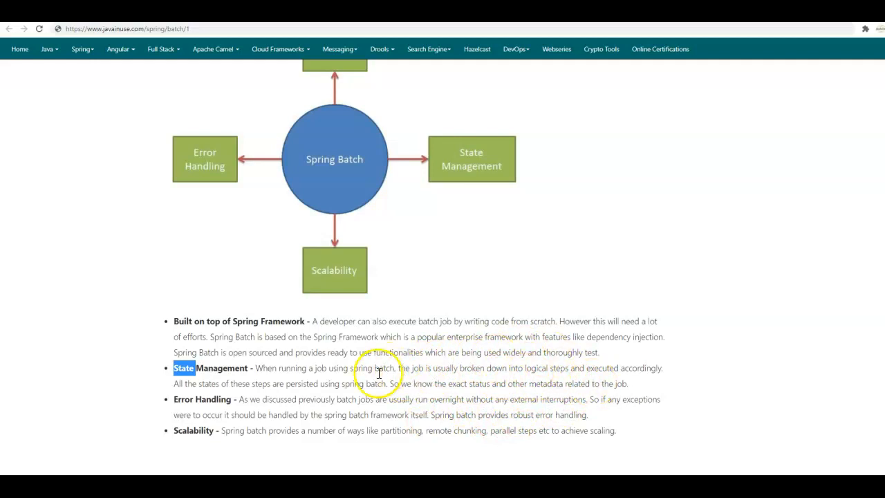
{"action": "mouse_move", "coordinate": [408, 384]}
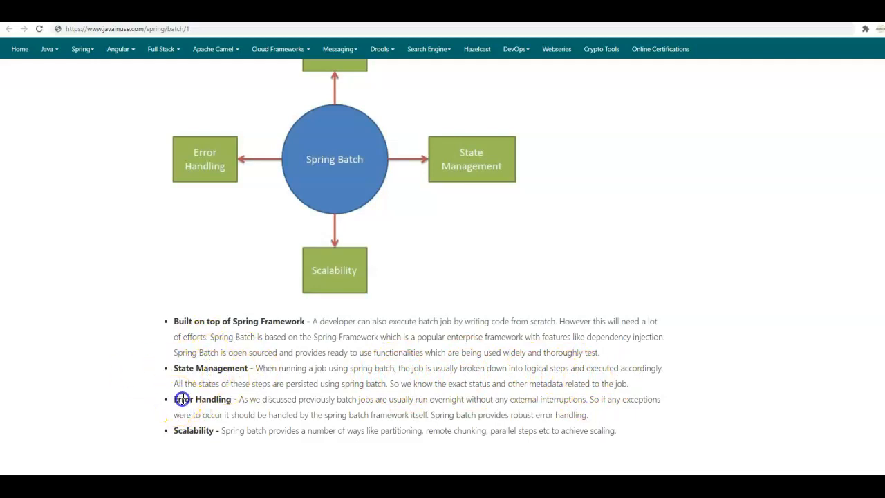
{"action": "double_click", "coordinate": [202, 398]}
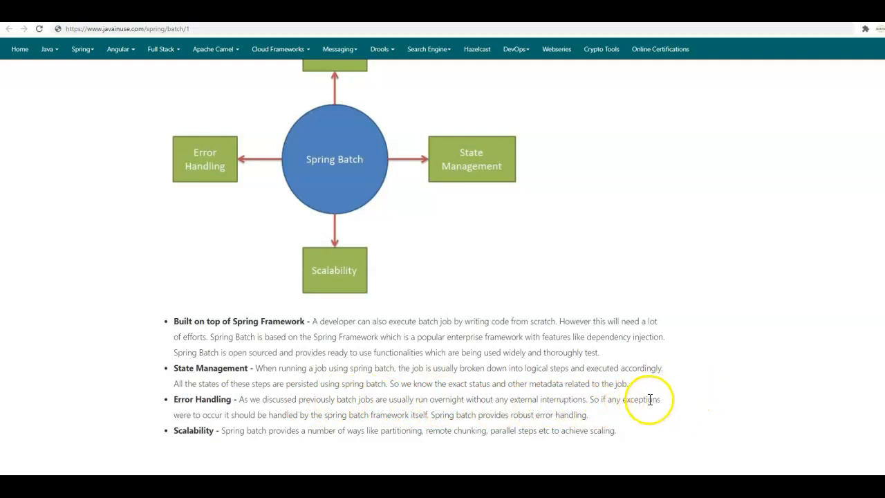
{"action": "mouse_move", "coordinate": [663, 403]}
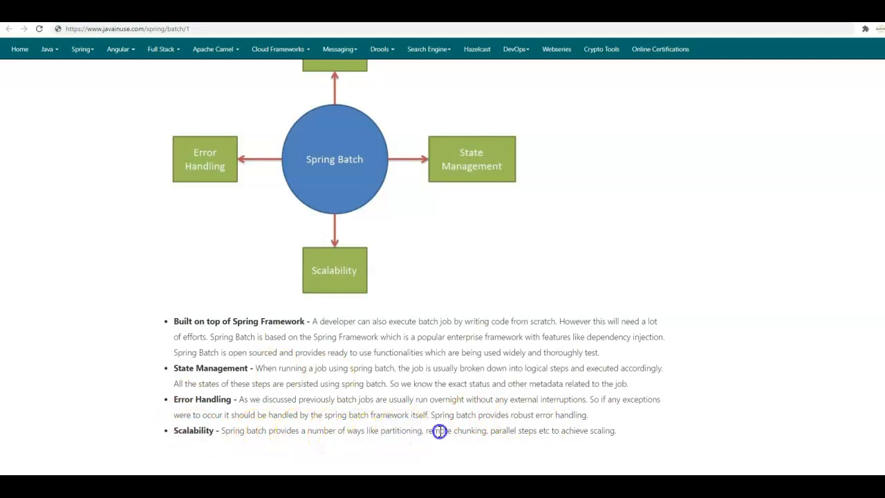
{"action": "left_click_drag", "start_coordinate": [441, 430], "coordinate": [598, 430]}
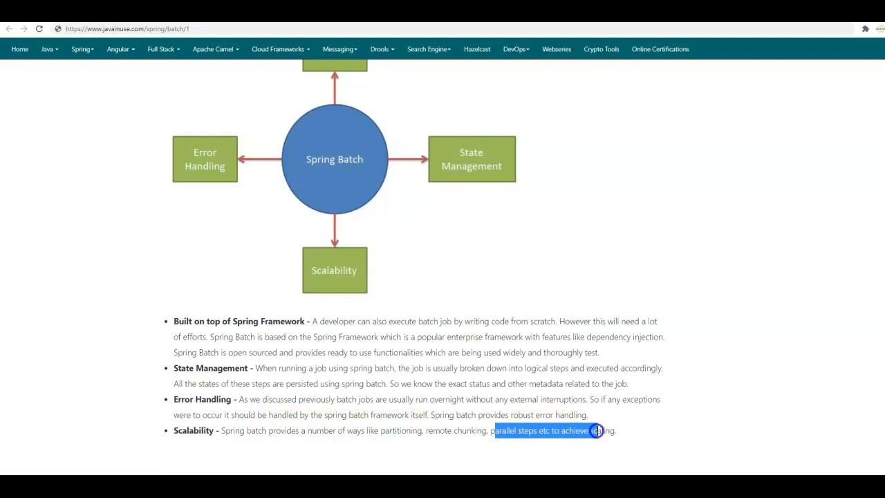
{"action": "left_click_drag", "start_coordinate": [595, 430], "coordinate": [338, 384]}
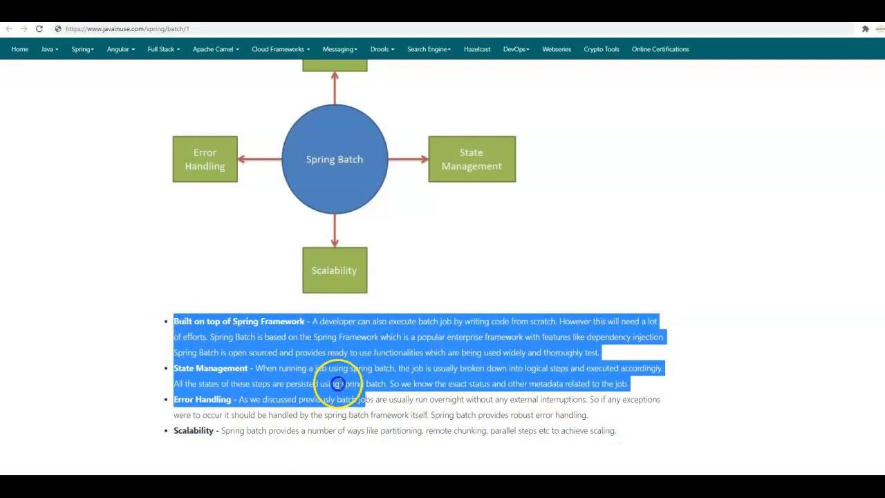
{"action": "left_click_drag", "start_coordinate": [339, 384], "coordinate": [615, 430]}
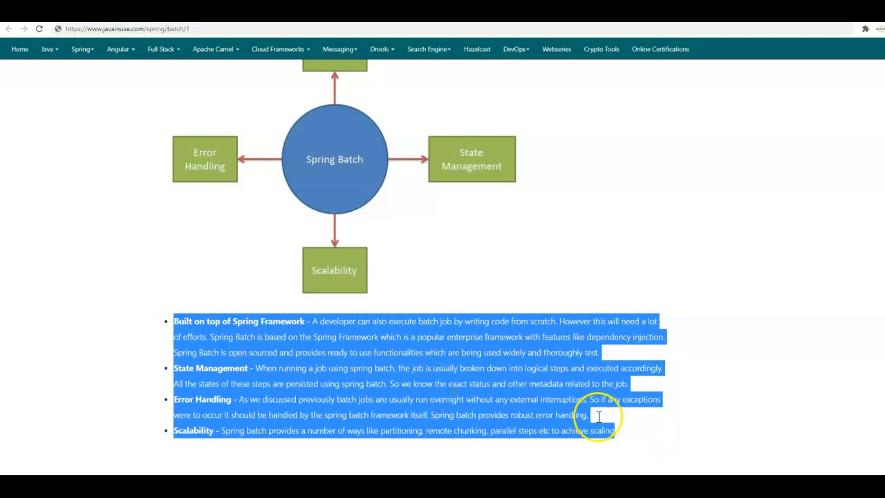
{"action": "left_click", "coordinate": [62, 453]}
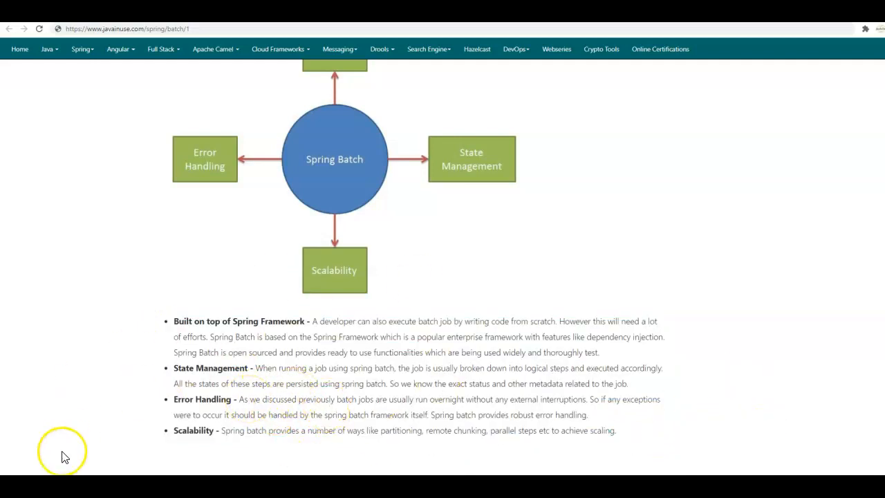